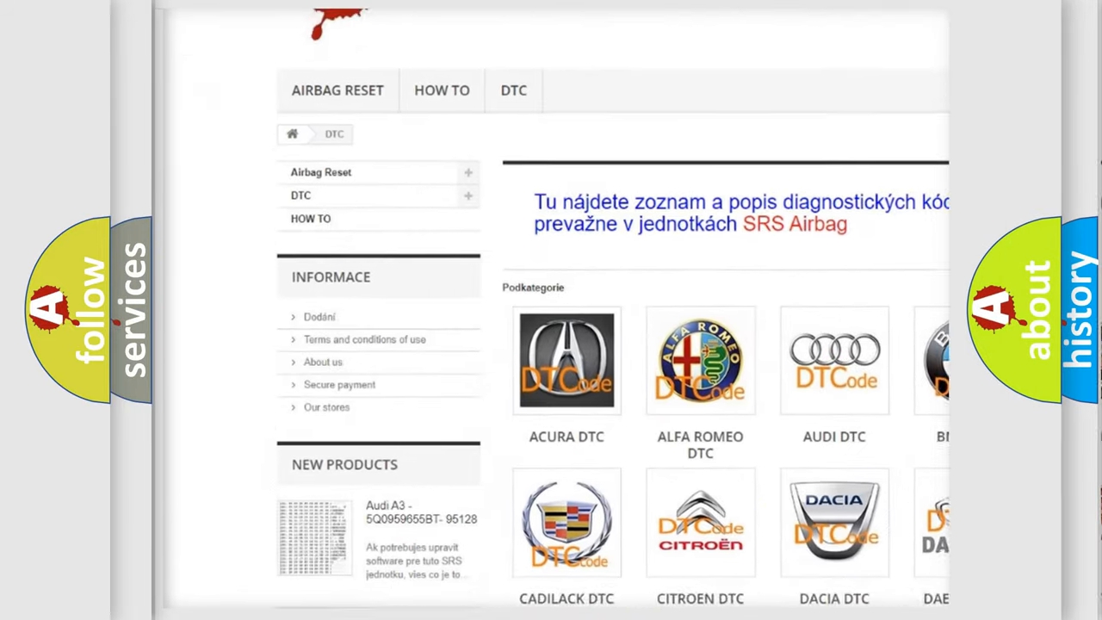
scroll("down", 3)
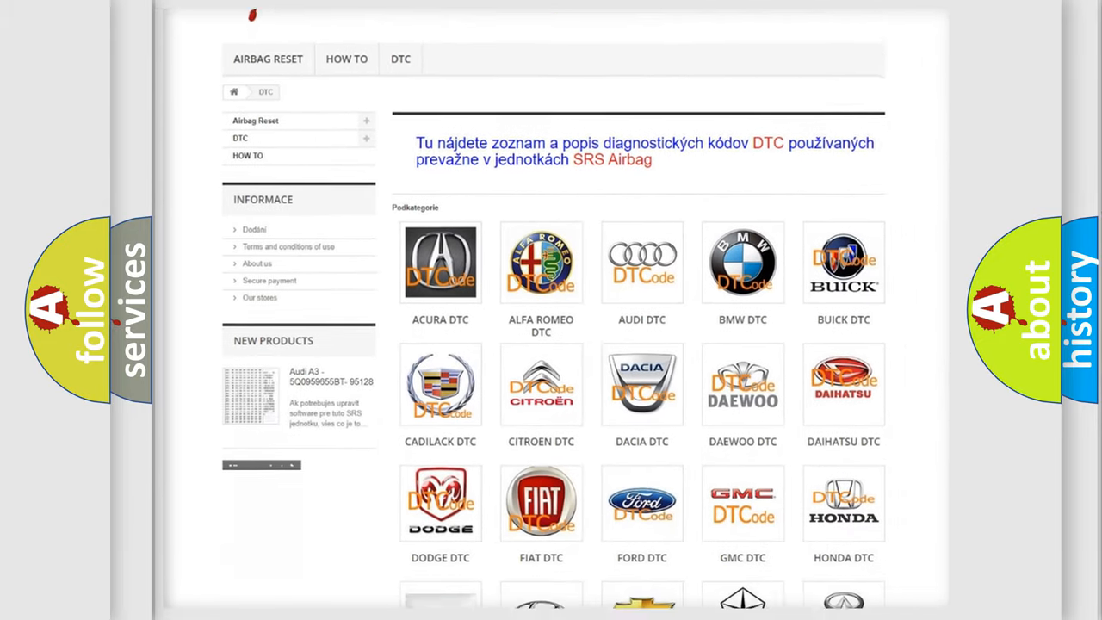
scroll("down", 3)
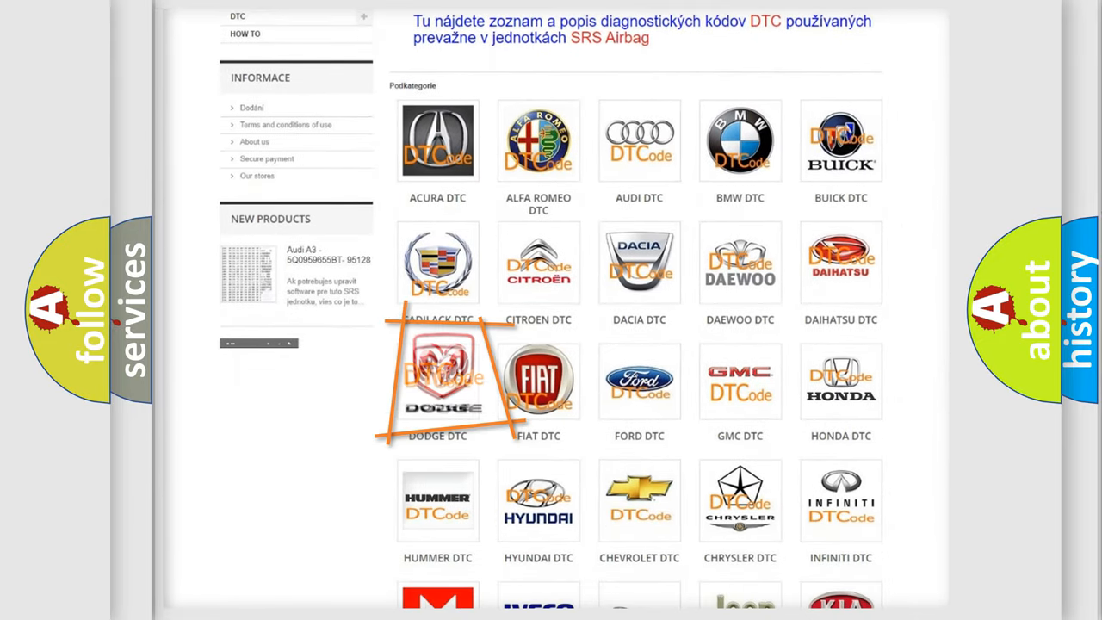